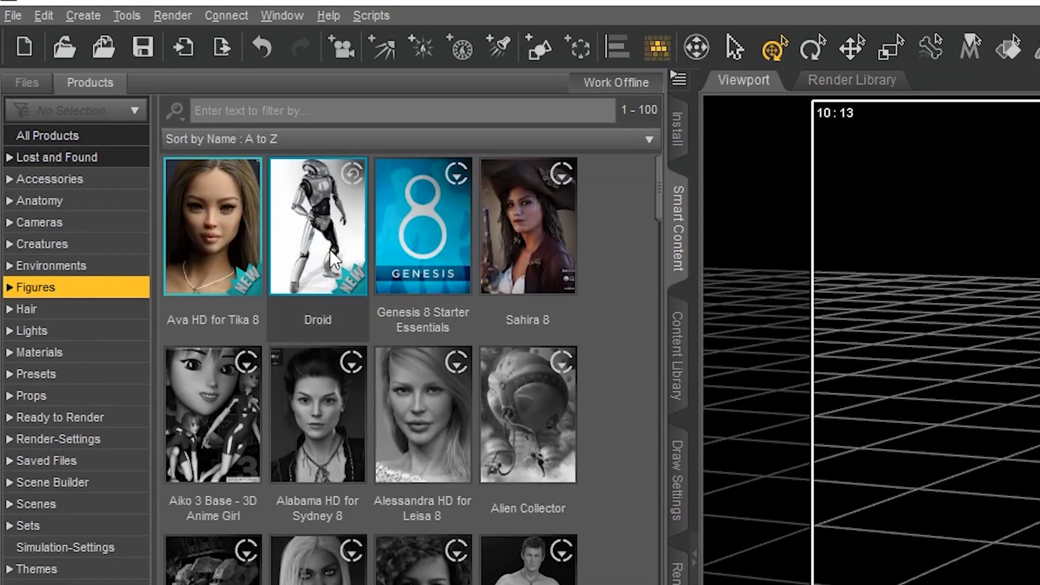
Load the Sahira 8 actor, apply the Sabriel outfit, and add the High Seas Hair.
double_click(528, 225)
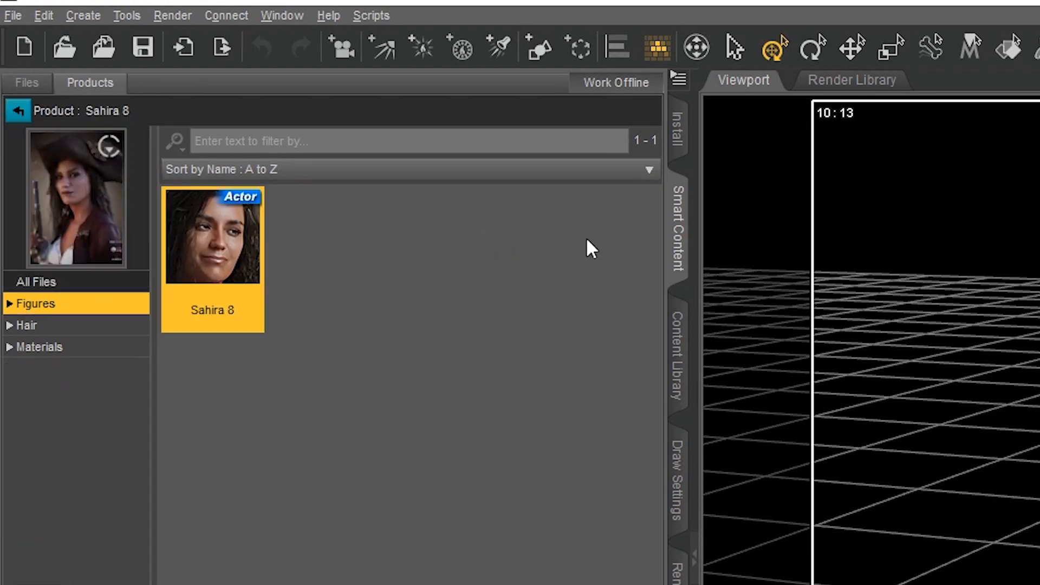
left_click(17, 110)
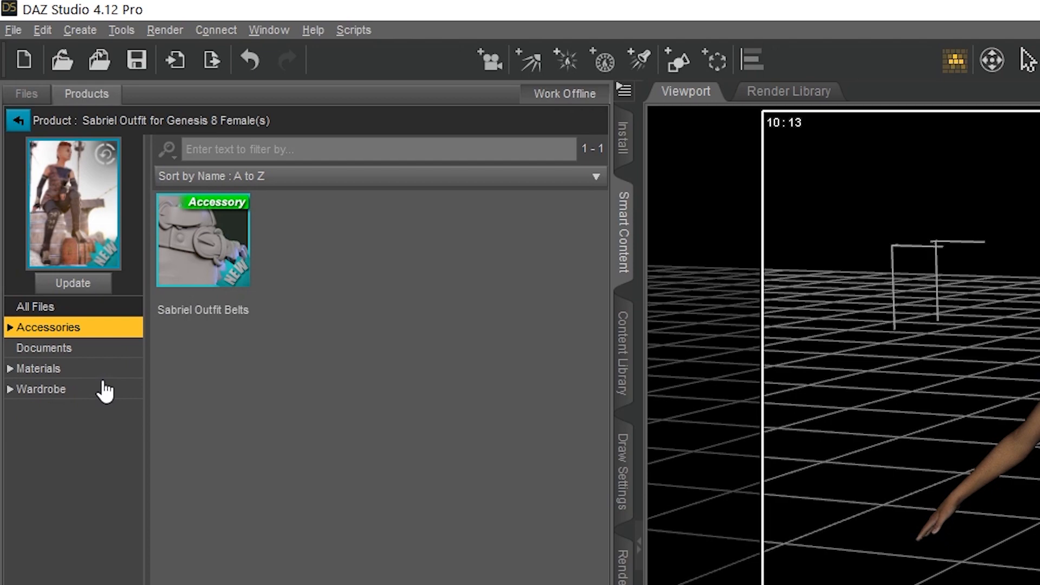
left_click(42, 389)
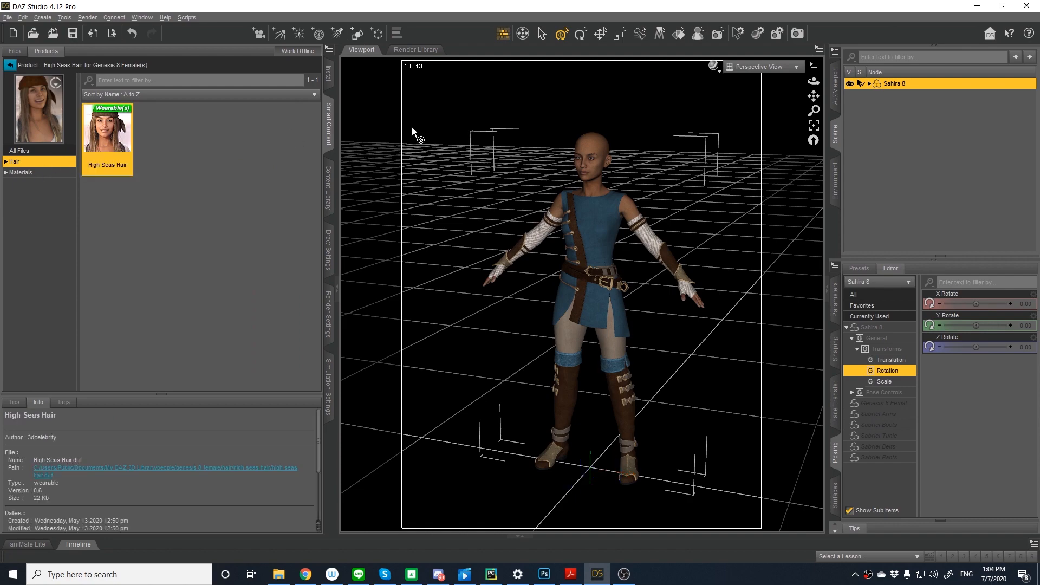
double_click(108, 128)
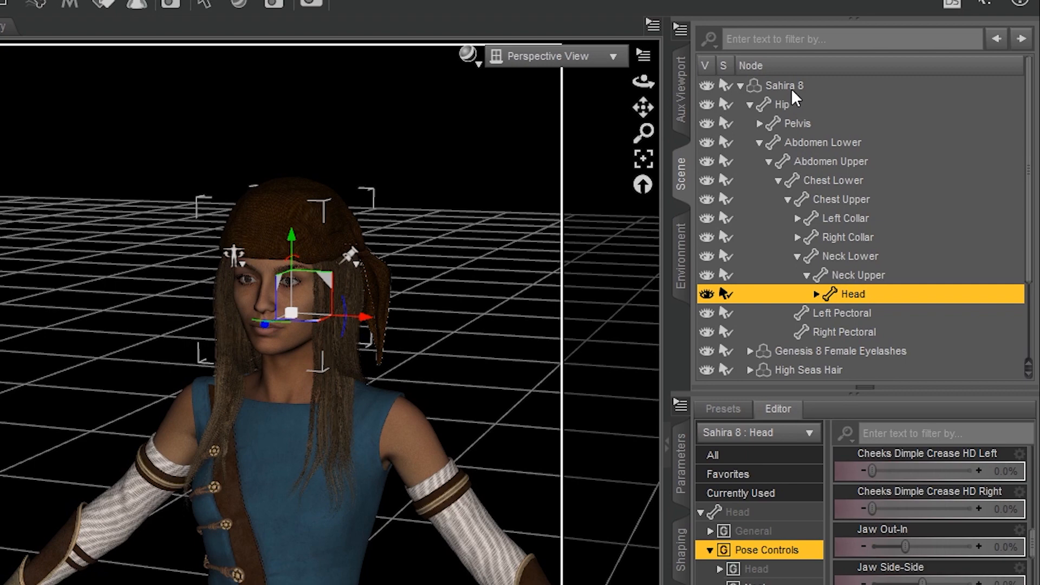
With Sahira 8 selected, run the DazToC4D bridge script to send her to Cinema 4D.
left_click(784, 85)
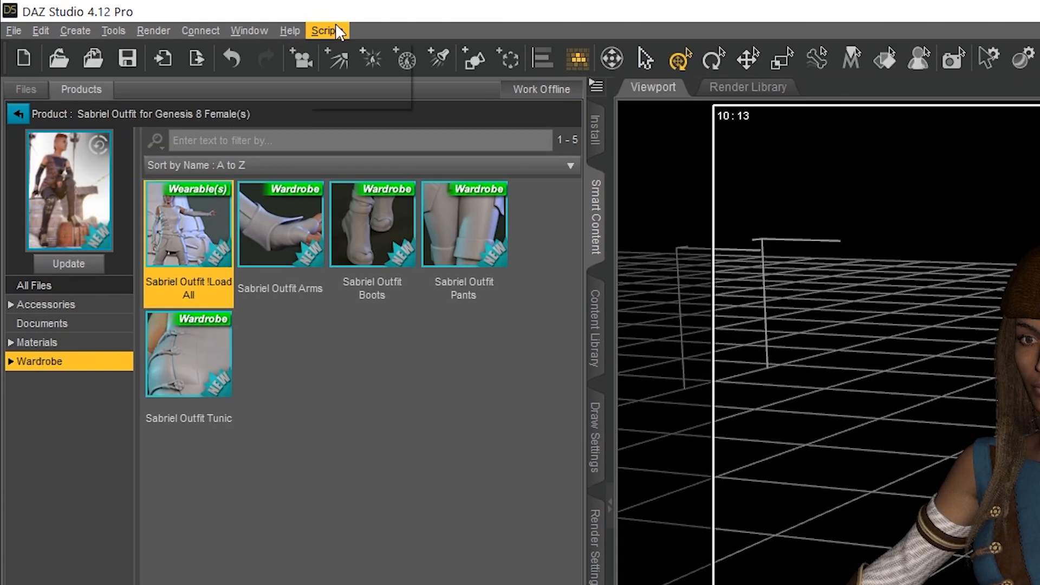
left_click(326, 30)
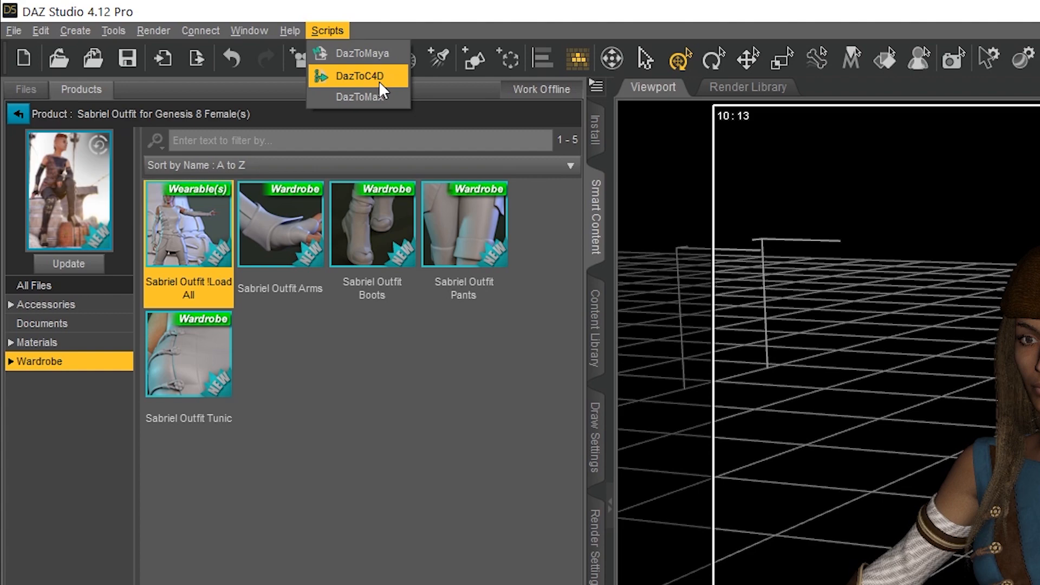
left_click(361, 76)
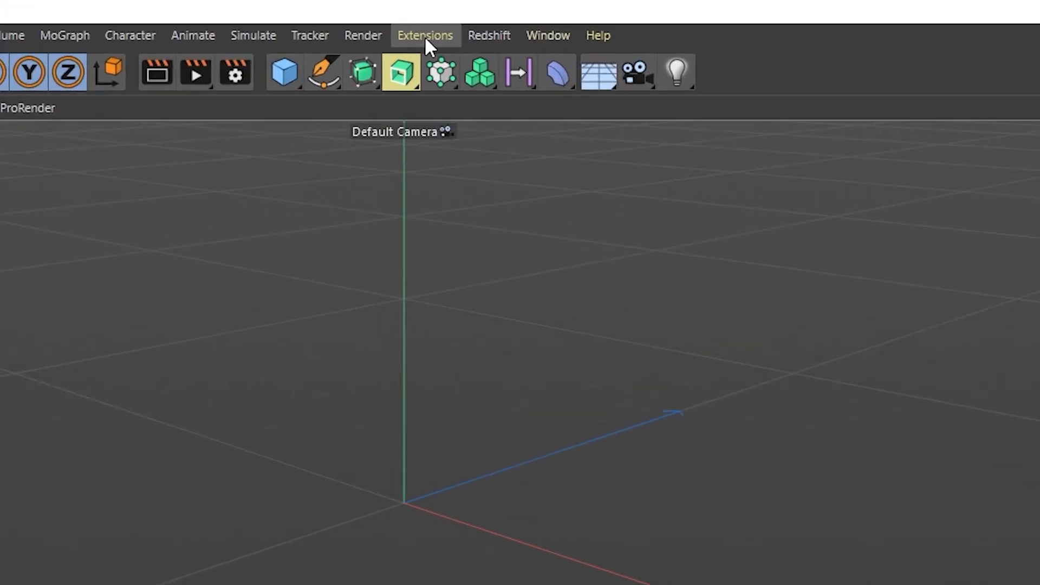
Launch the DazToC4D bridge from Extensions and Auto-Import the dressed character.
left_click(424, 35)
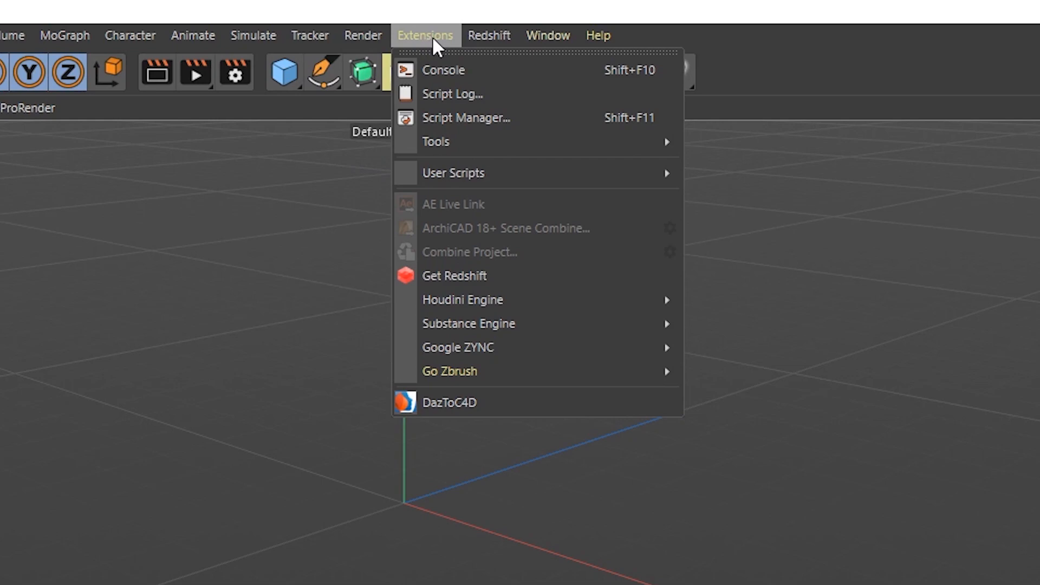
mouse_move(449, 402)
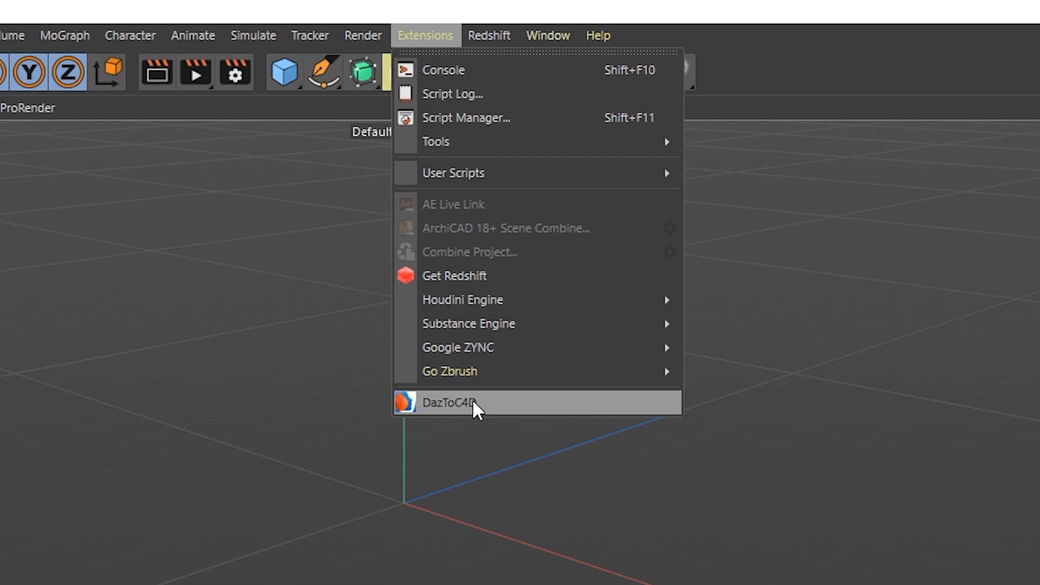
left_click(450, 402)
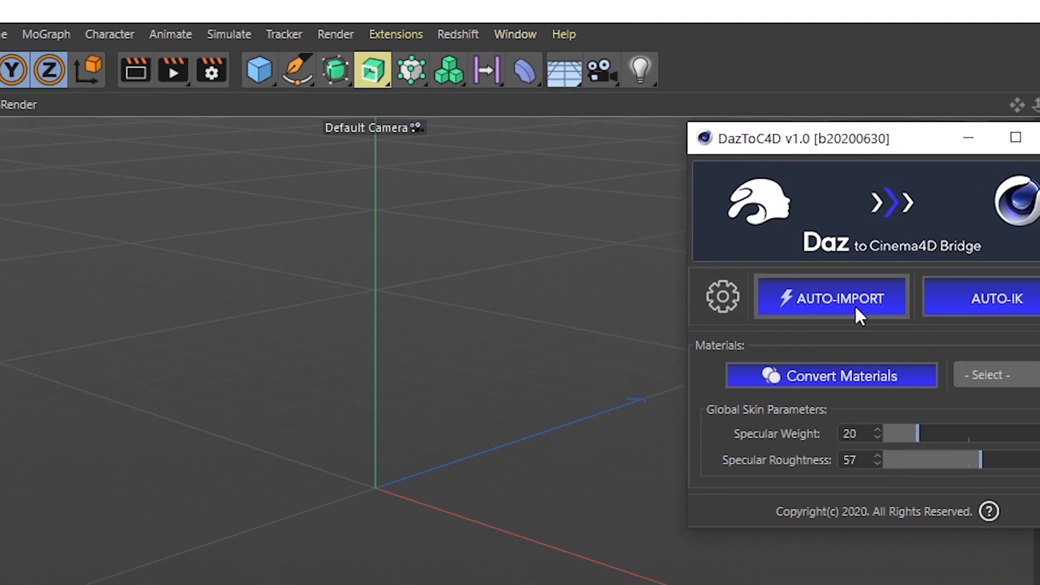
left_click_drag(796, 138, 490, 105)
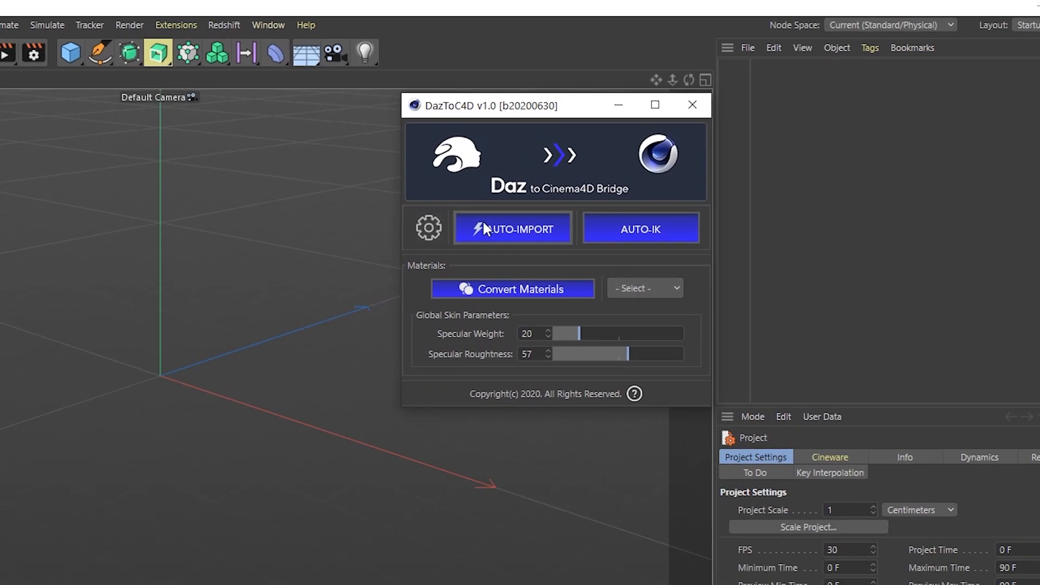
mouse_move(518, 268)
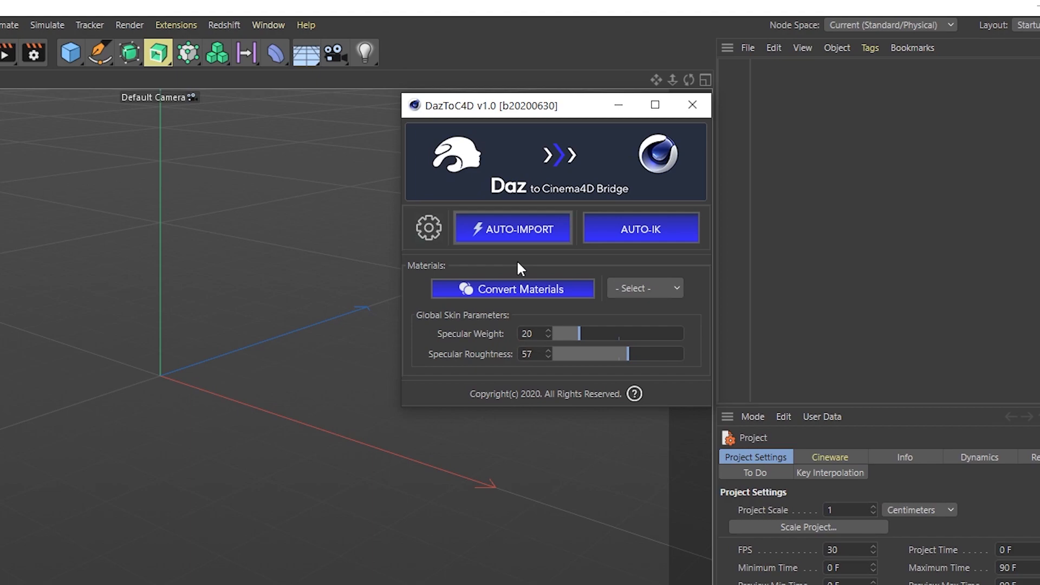
left_click(513, 229)
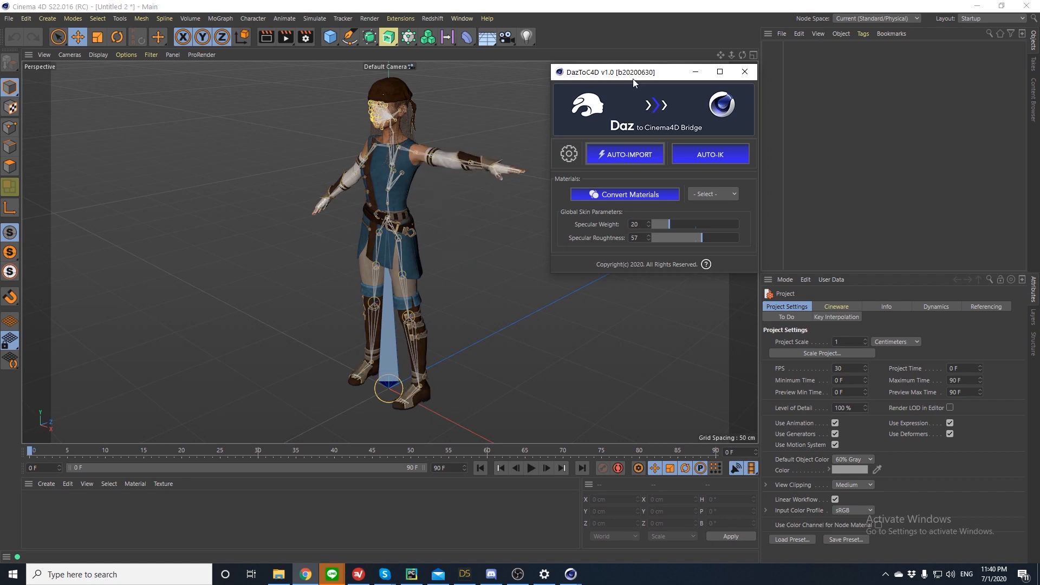
Save the scene with its textures as Character_C4D and dismiss the Transfer Done notice.
left_click(624, 154)
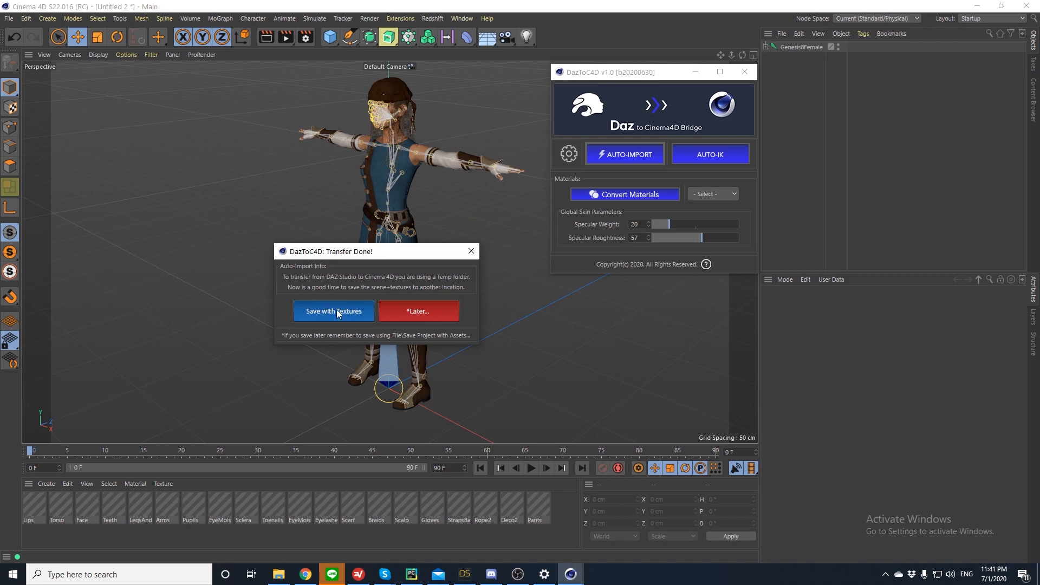
left_click(333, 311)
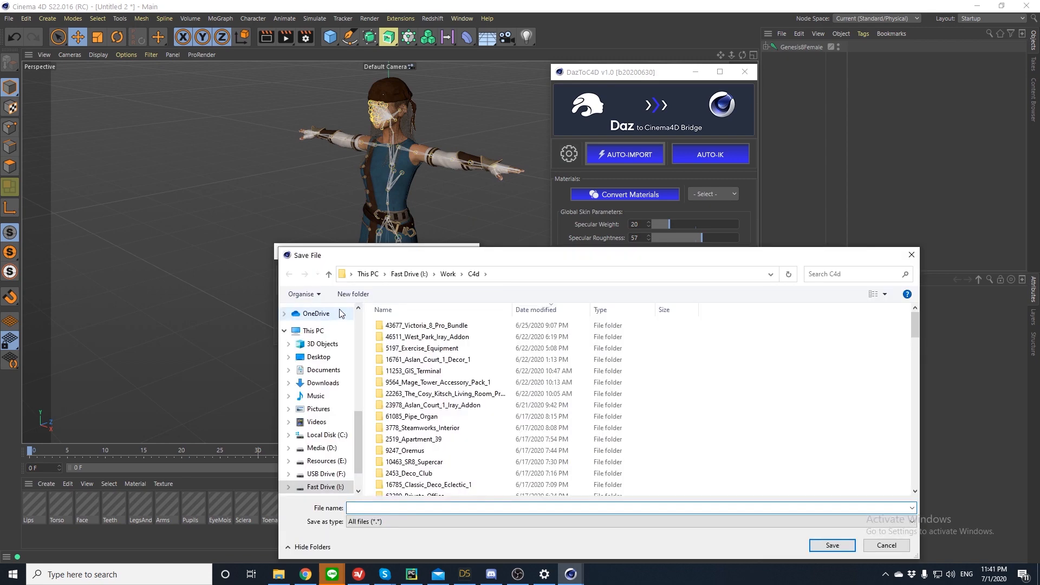
type("Character_C4D")
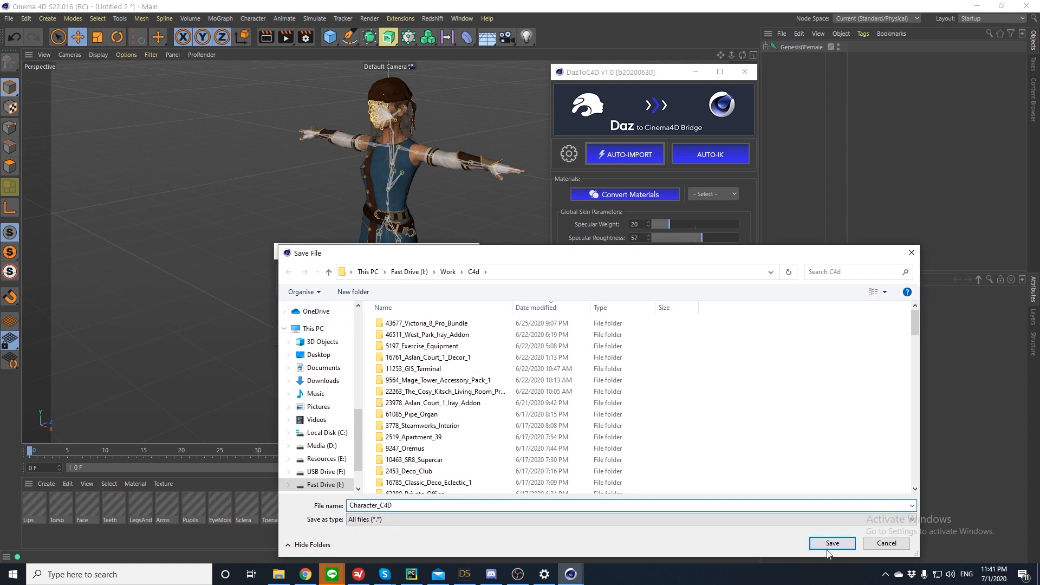
left_click(831, 543)
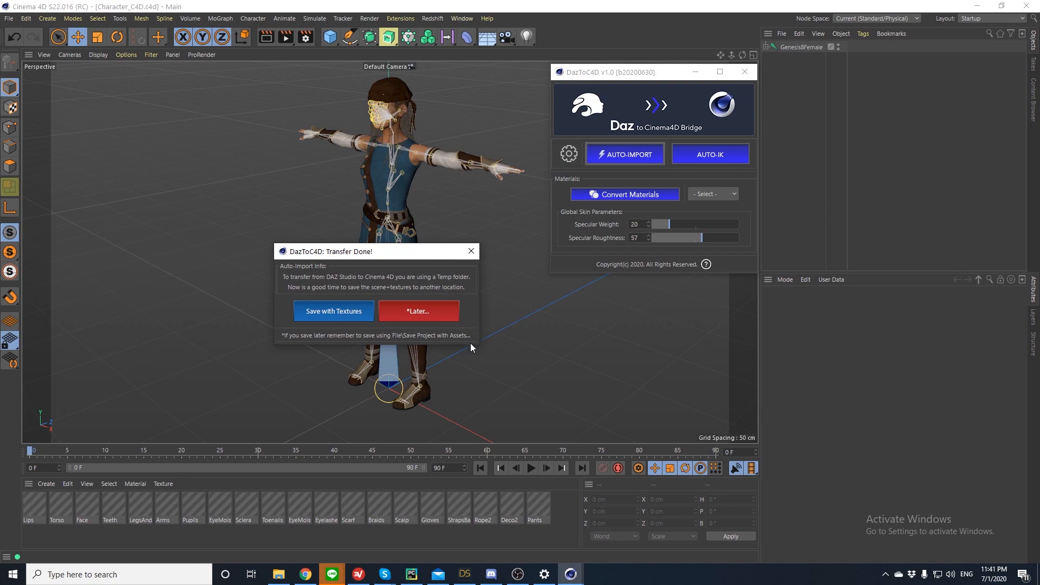
left_click(418, 311)
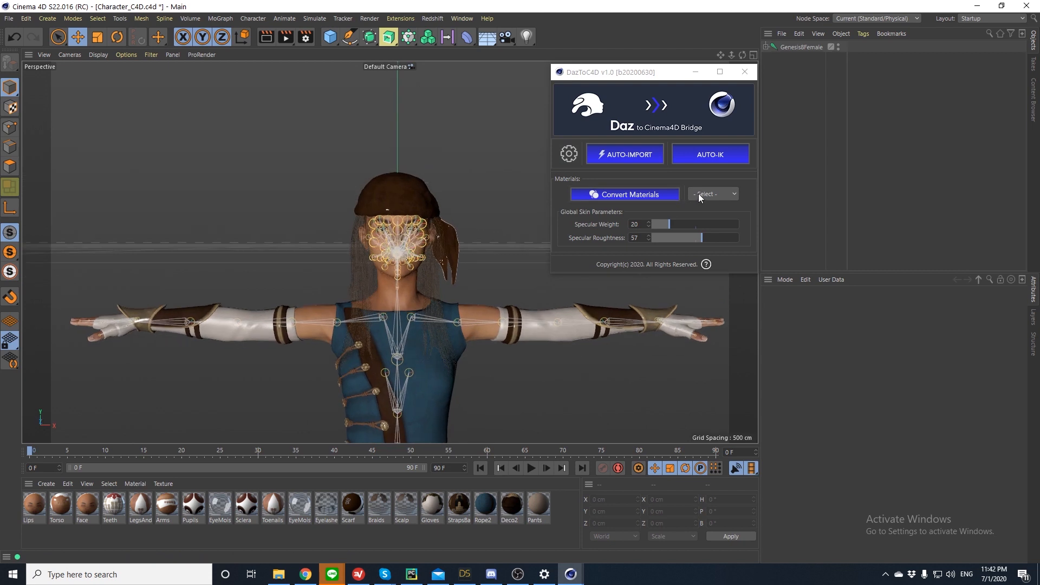
Select Redshift as the target renderer in the bridge's Materials dropdown.
left_click(712, 194)
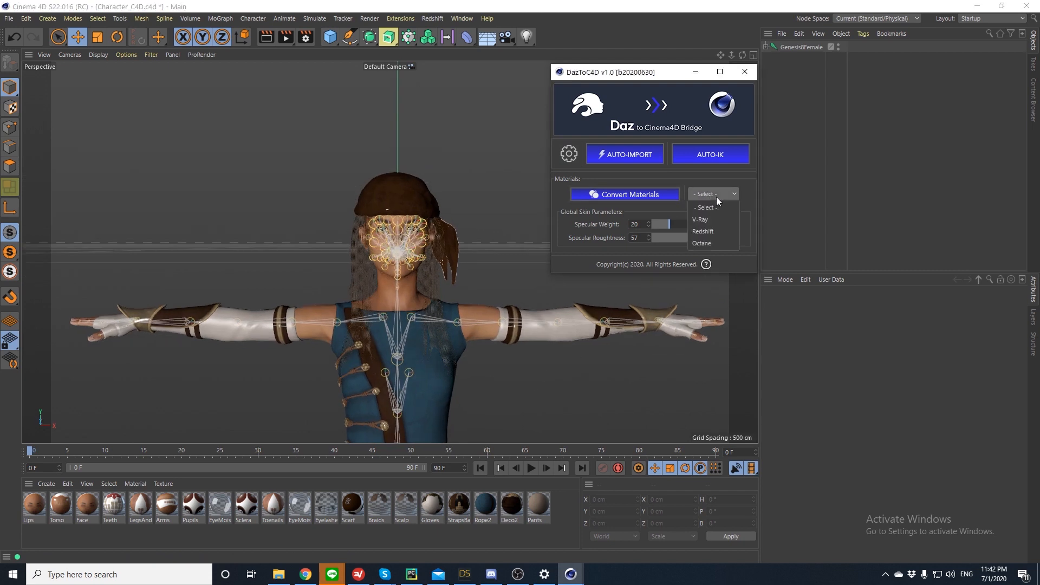
mouse_move(720, 192)
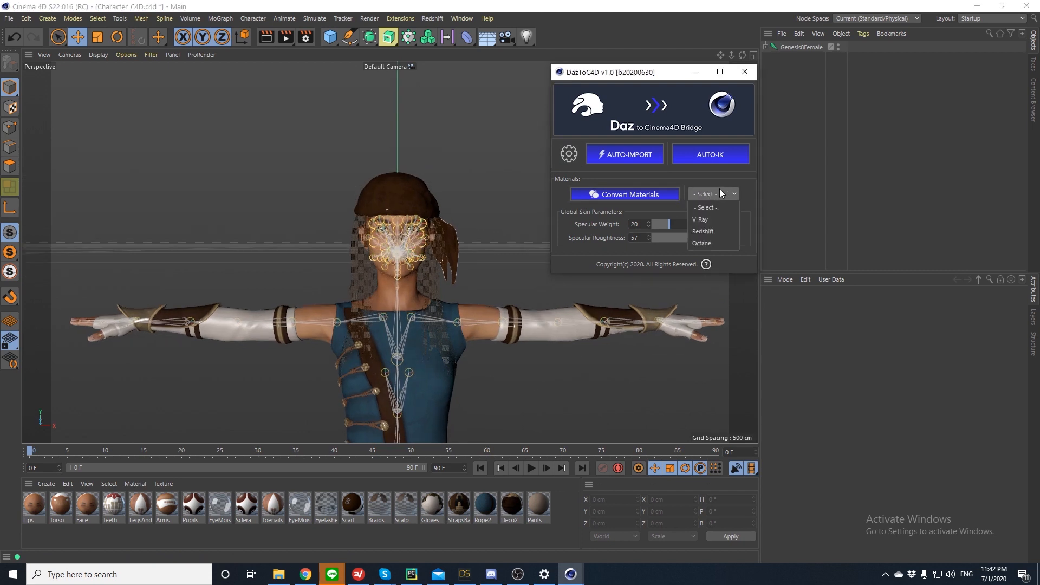
mouse_move(706, 243)
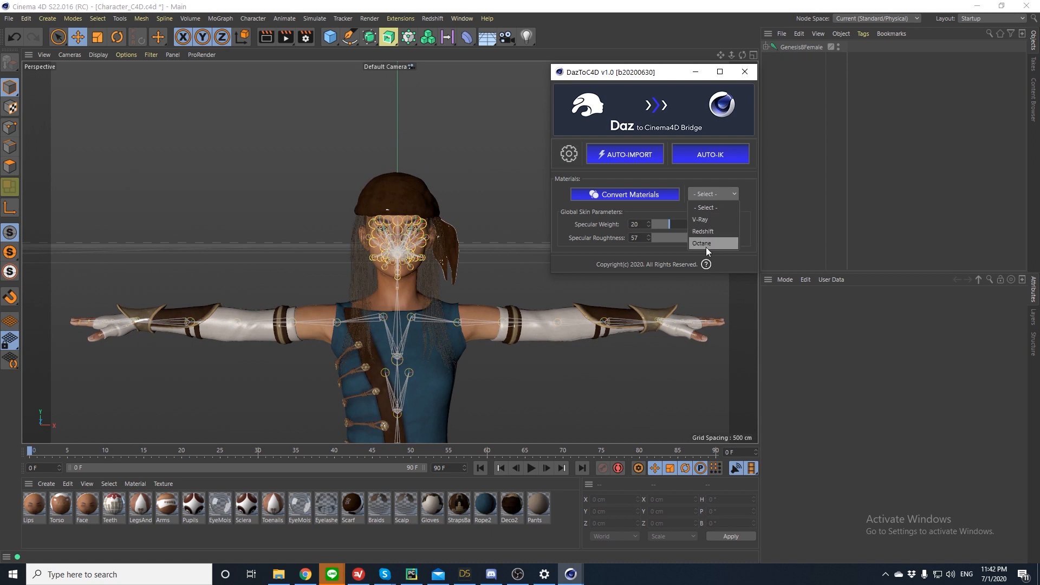
mouse_move(703, 248)
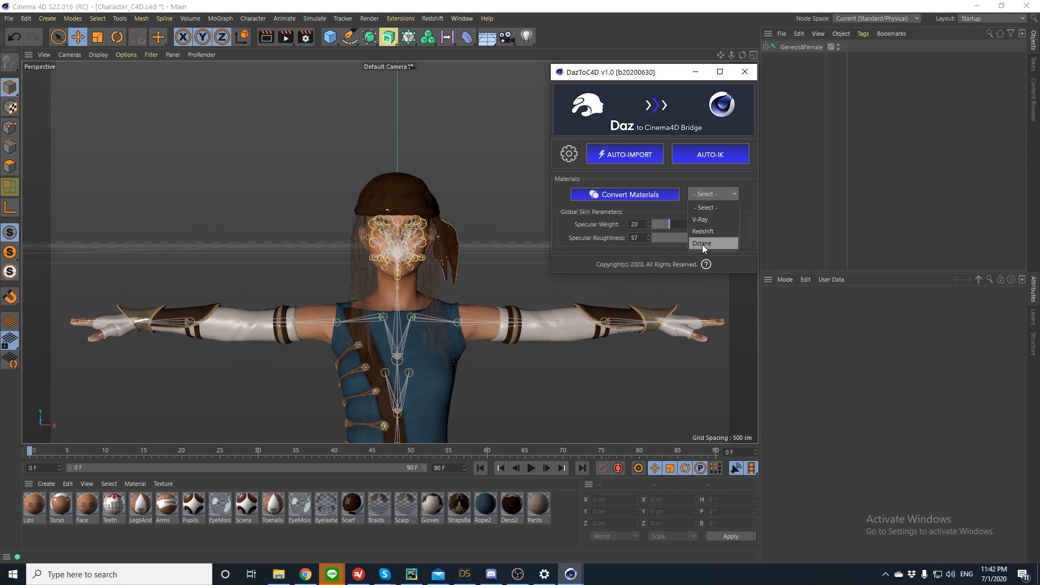
mouse_move(707, 232)
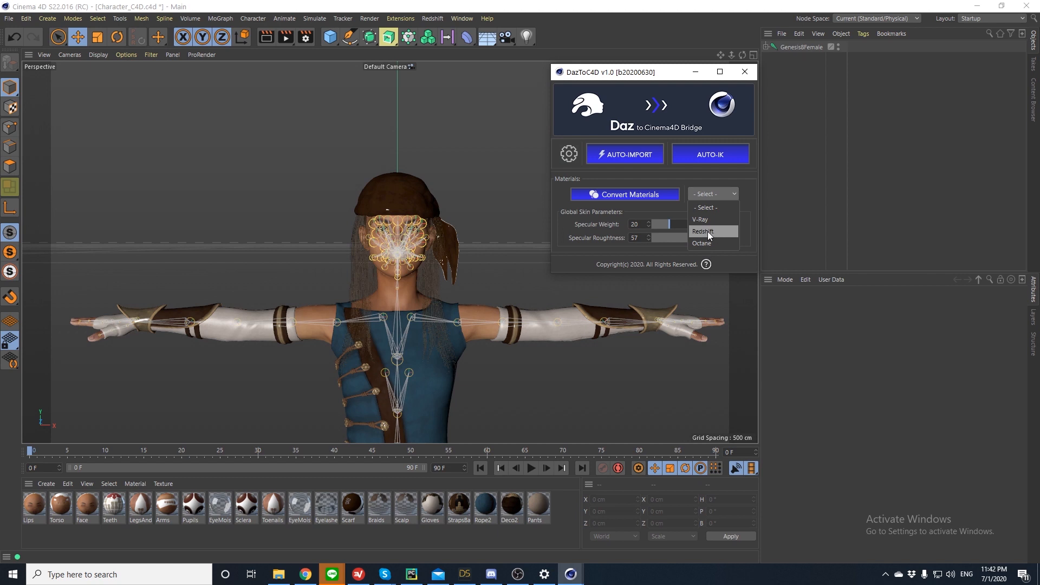
left_click(702, 230)
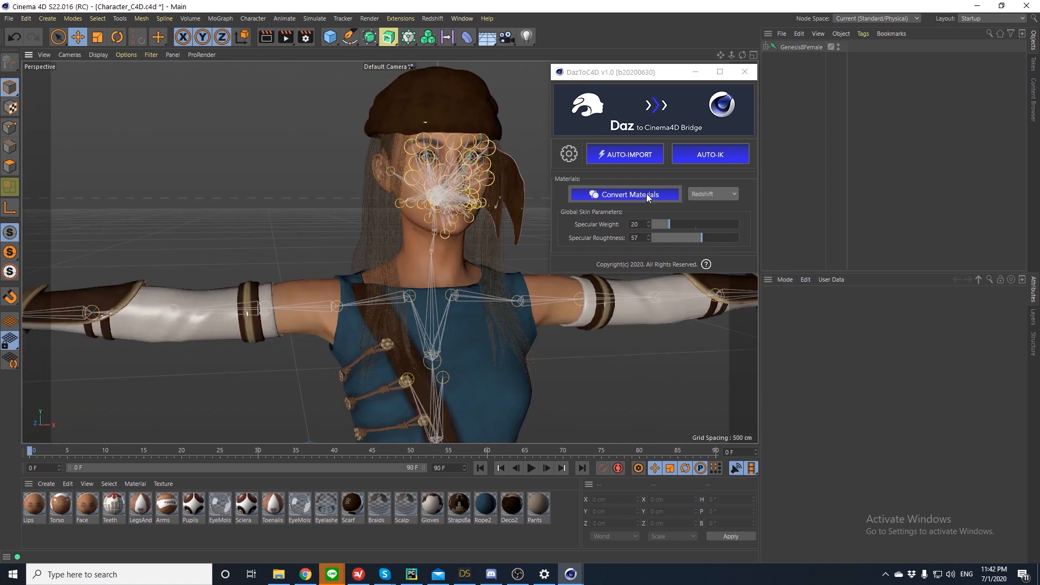
Convert all the character's materials to Redshift, confirming the irreversible-conversion warning.
left_click(623, 194)
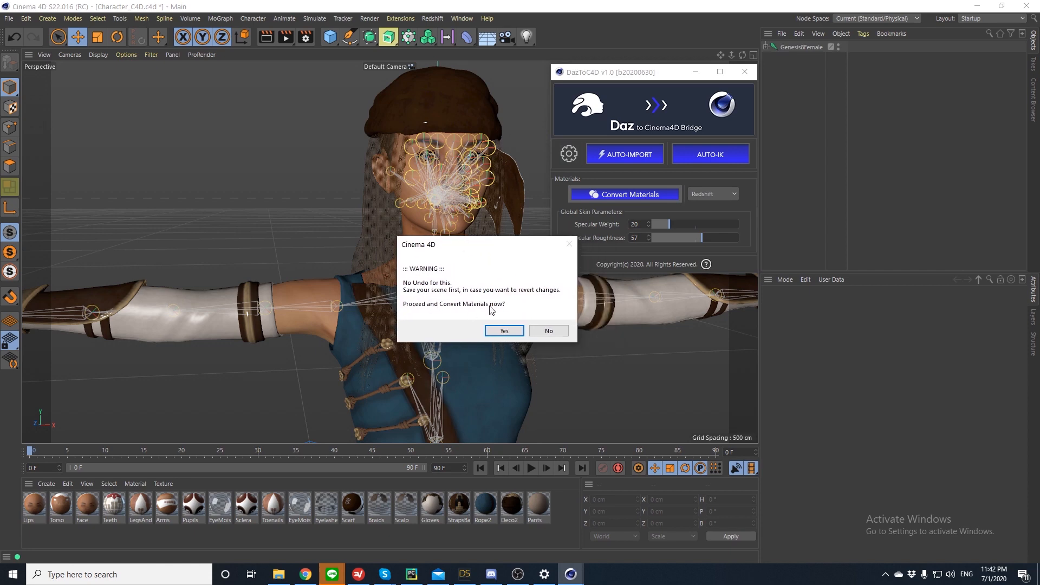
mouse_move(522, 312)
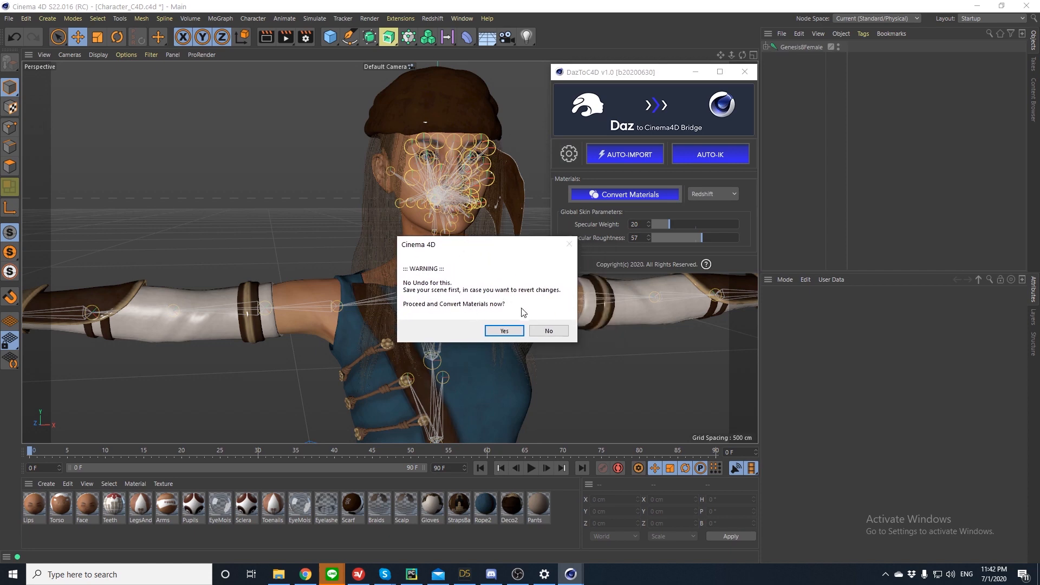
mouse_move(501, 327)
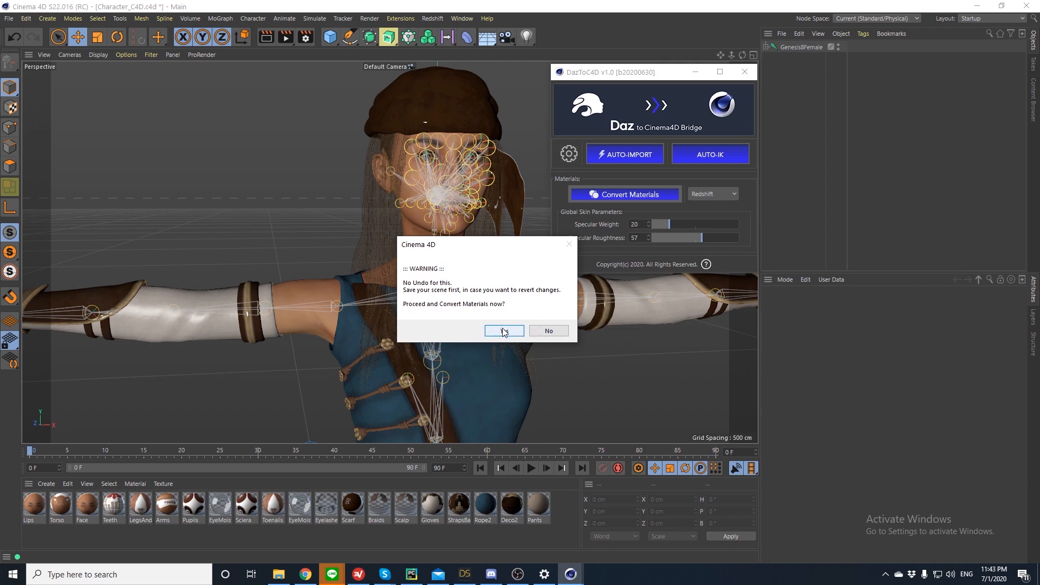
left_click(504, 330)
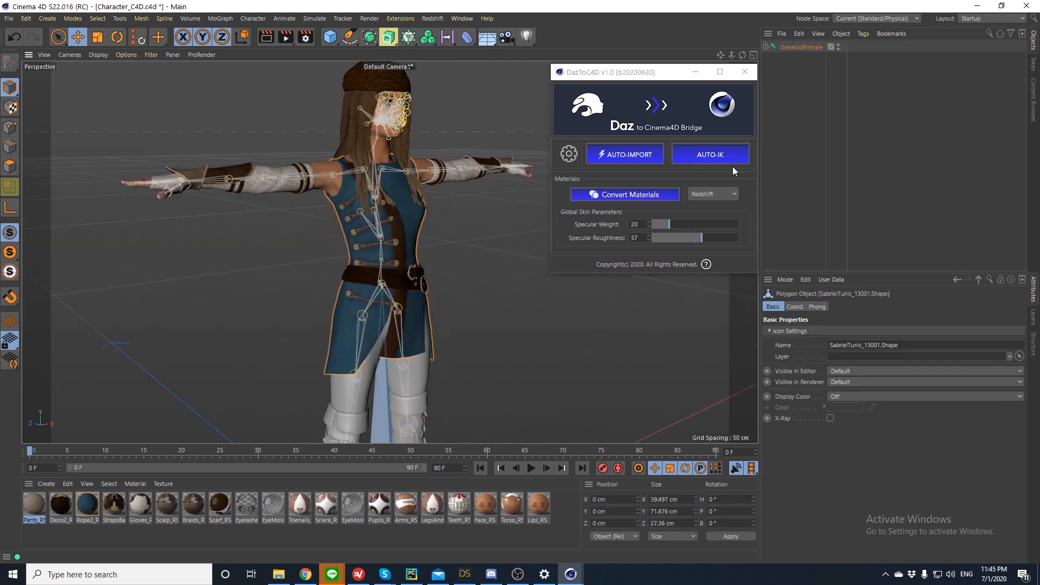
mouse_move(826, 206)
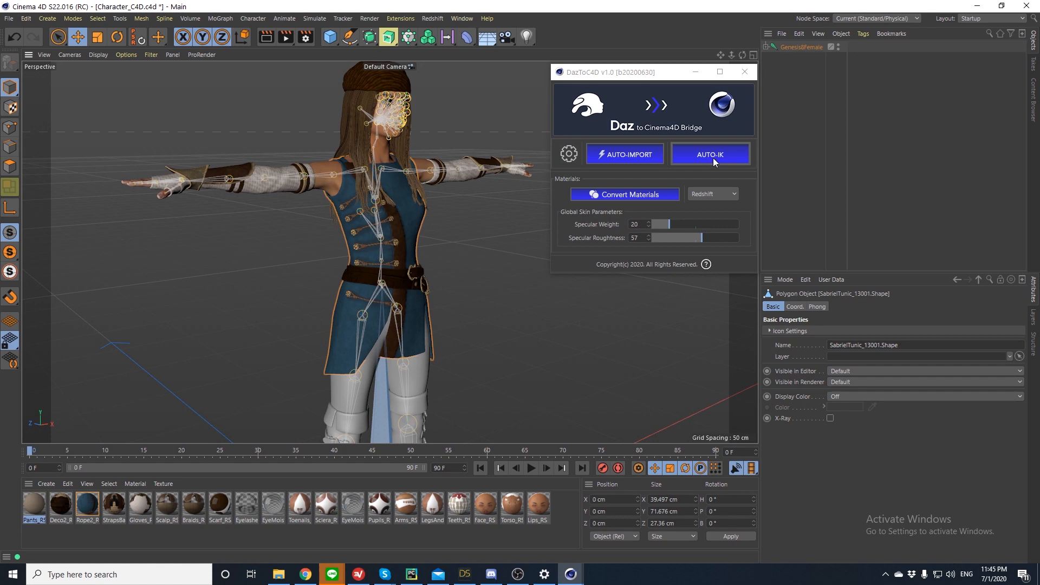
mouse_move(690, 253)
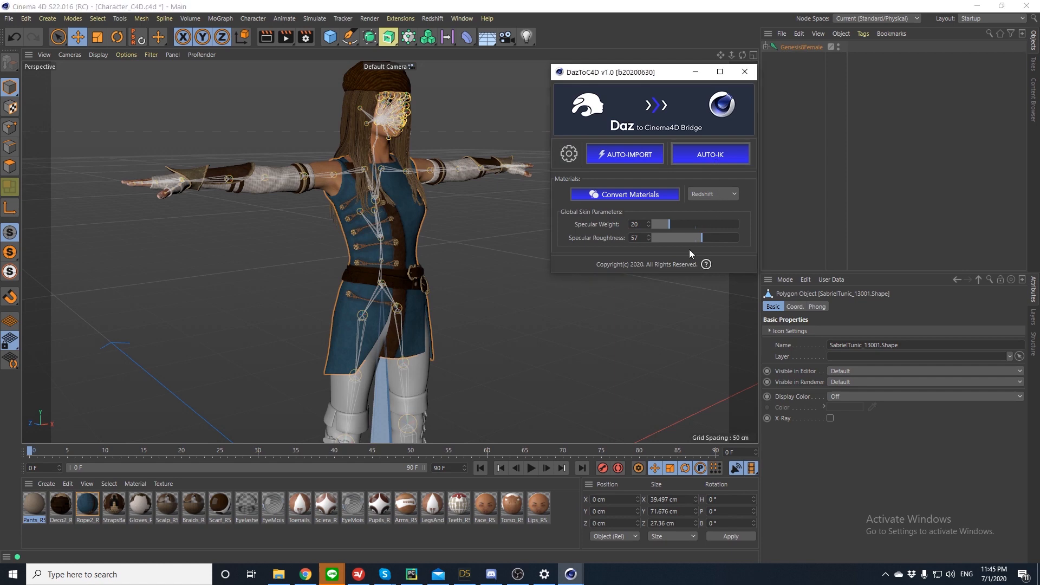